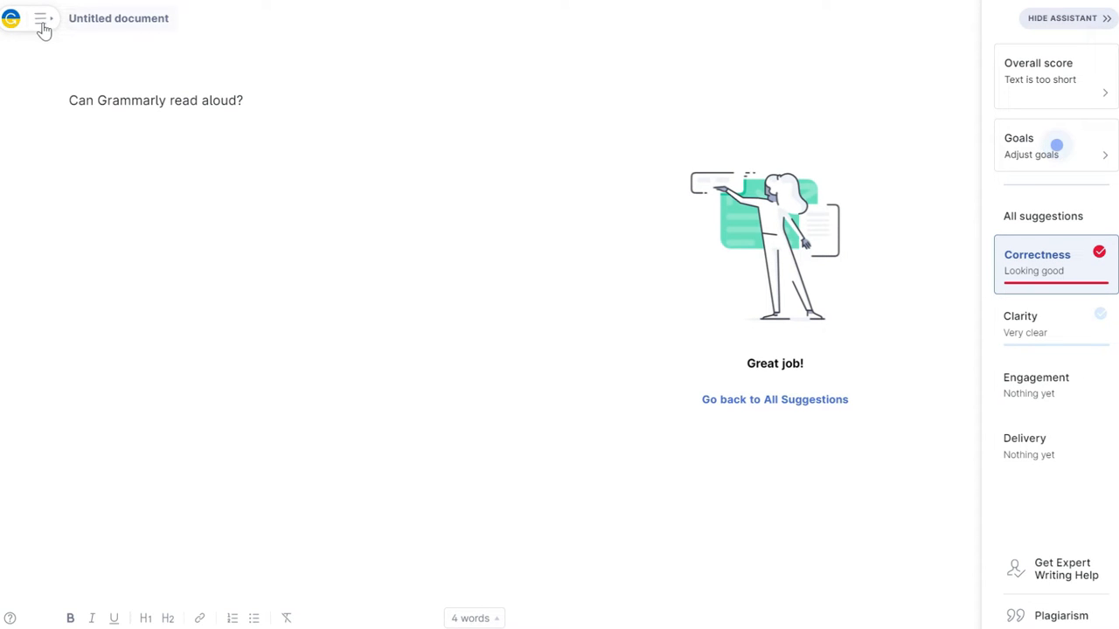
Create a new Grammarly document containing the question 'Can Grammarly Read Aloud?'
left_click(41, 19)
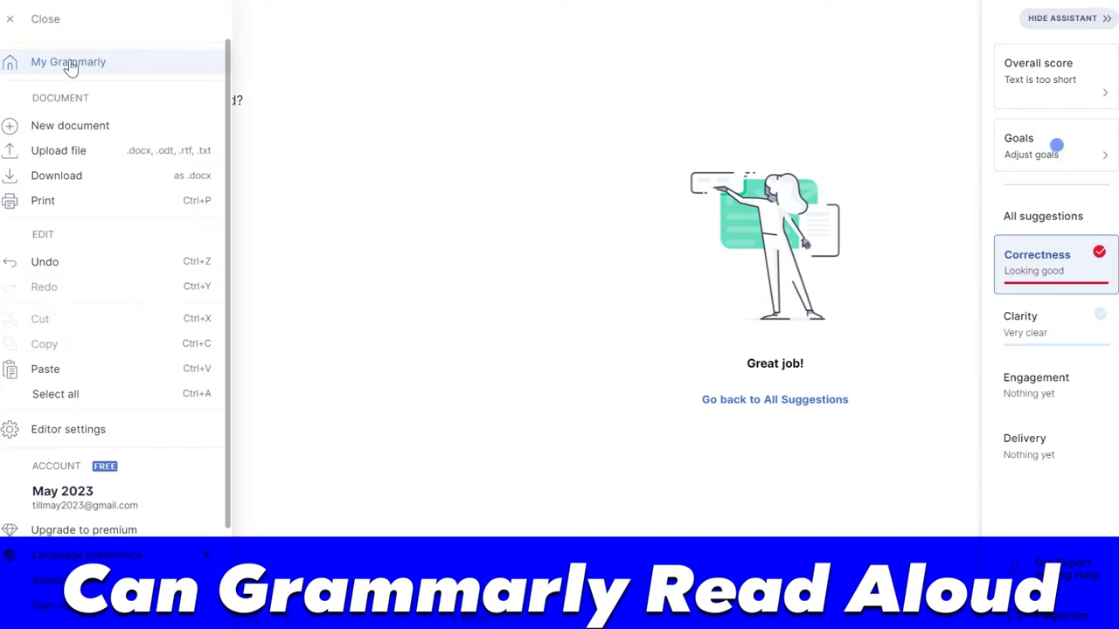
left_click(68, 61)
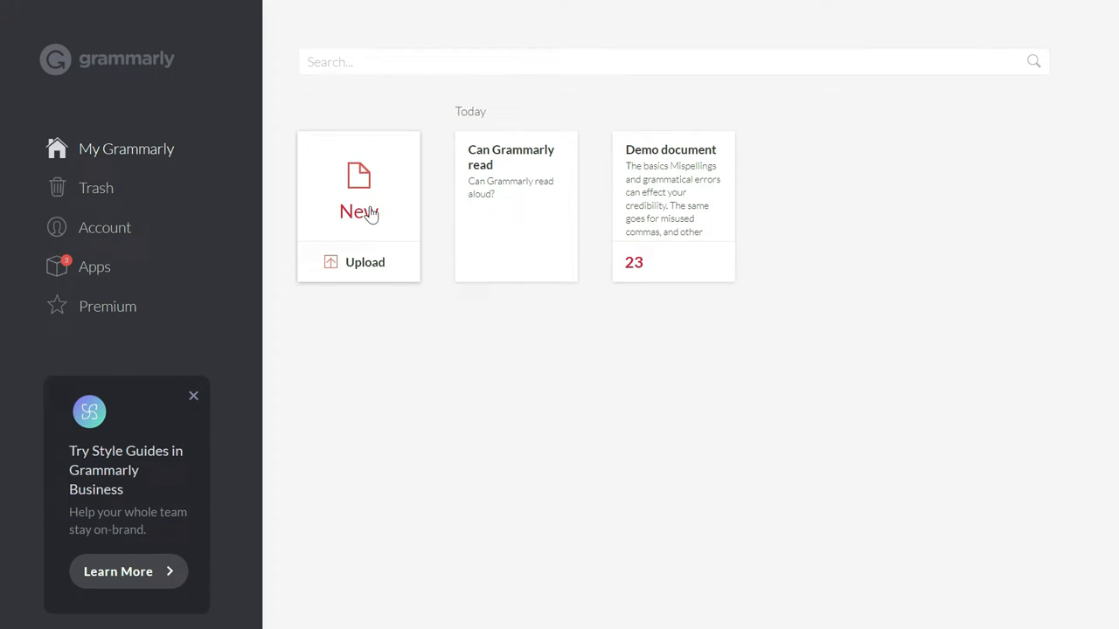
left_click(358, 184)
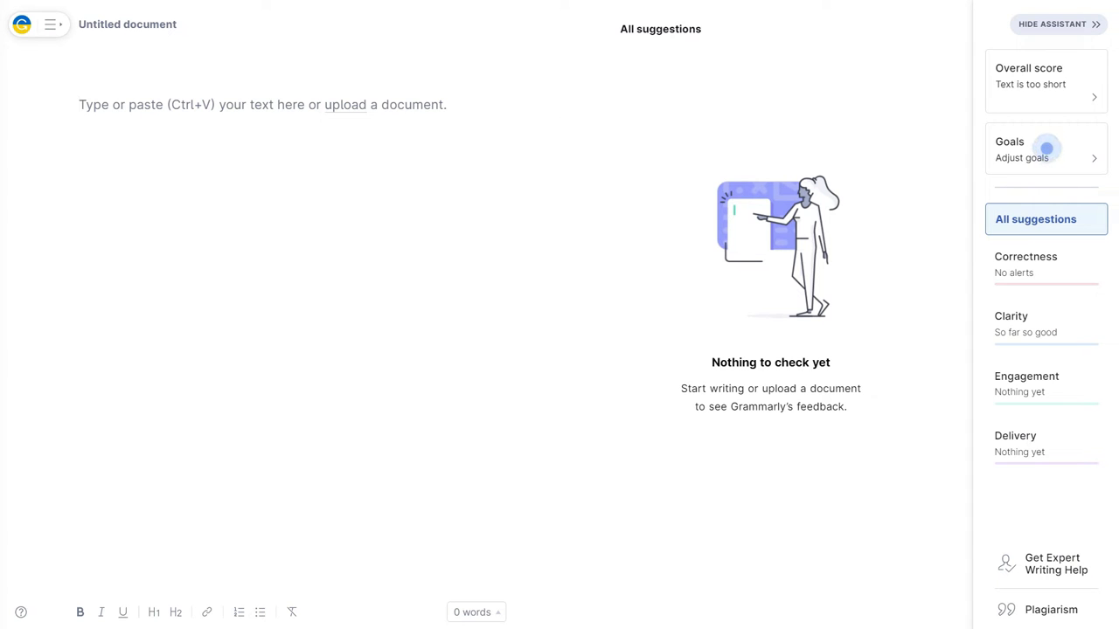
type("Can Grammarly Read Aloud?")
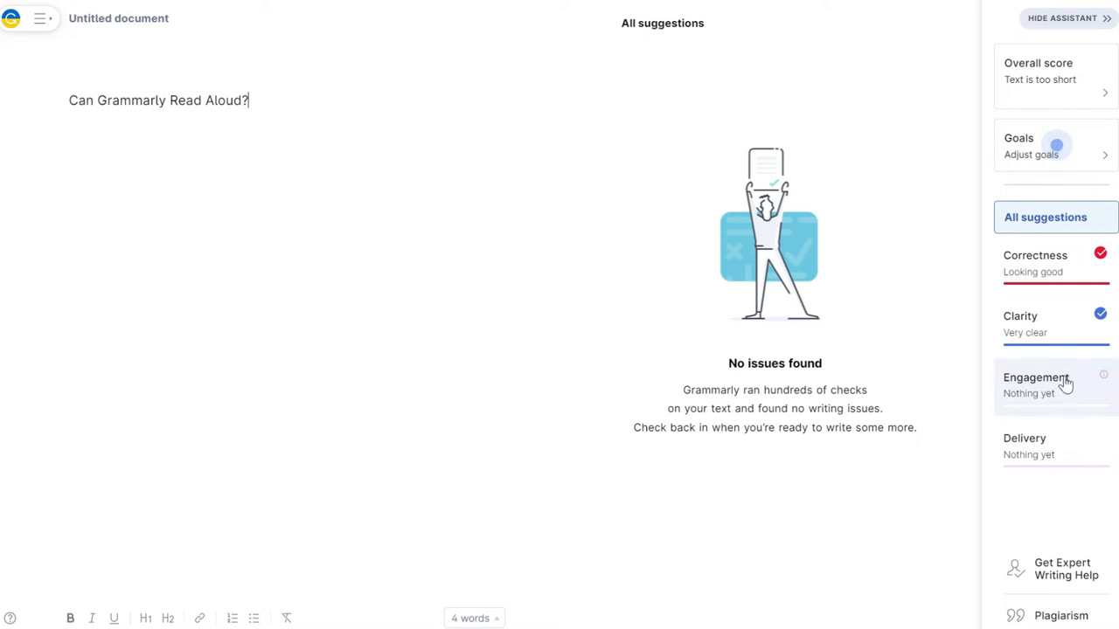
mouse_move(1087, 469)
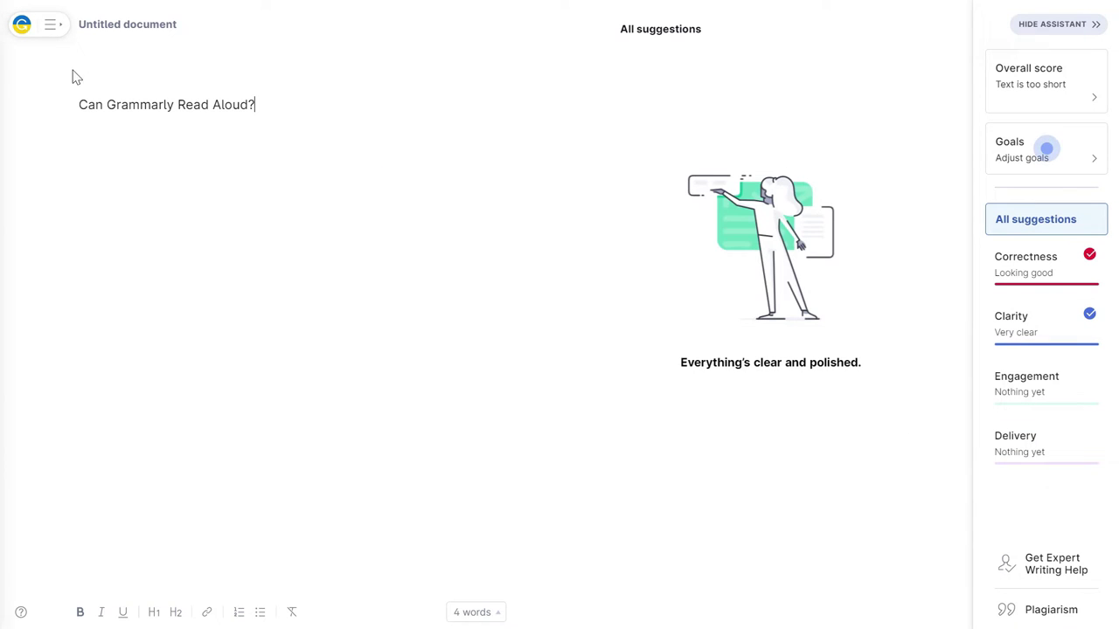
Open the hamburger menu beside the Grammarly logo to check for a read-aloud option
left_click(50, 24)
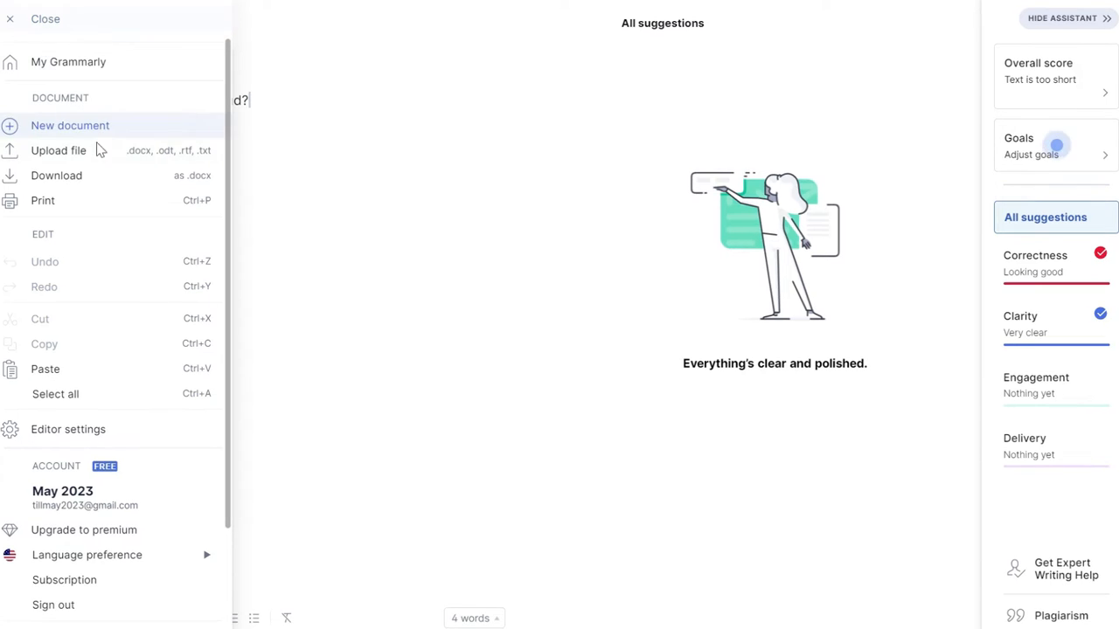
mouse_move(156, 147)
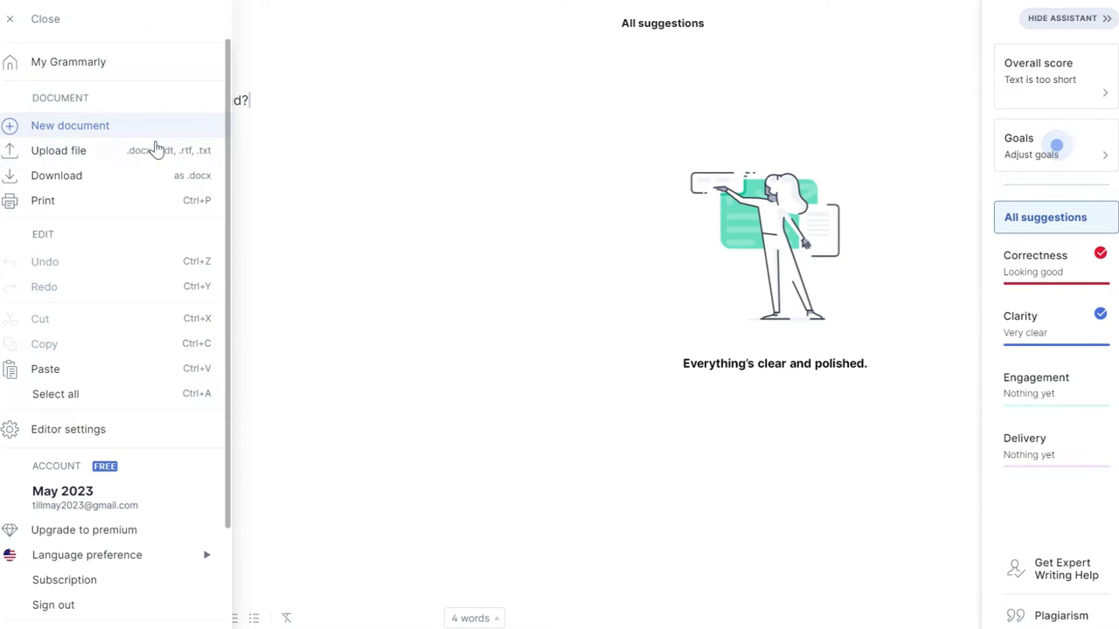
mouse_move(60, 209)
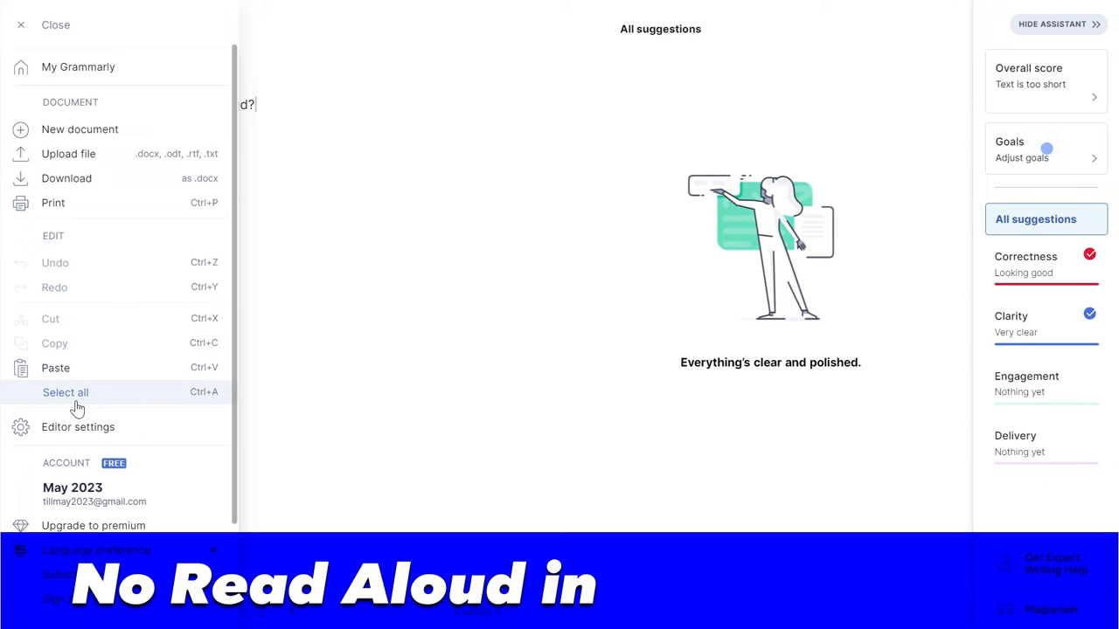
mouse_move(96, 428)
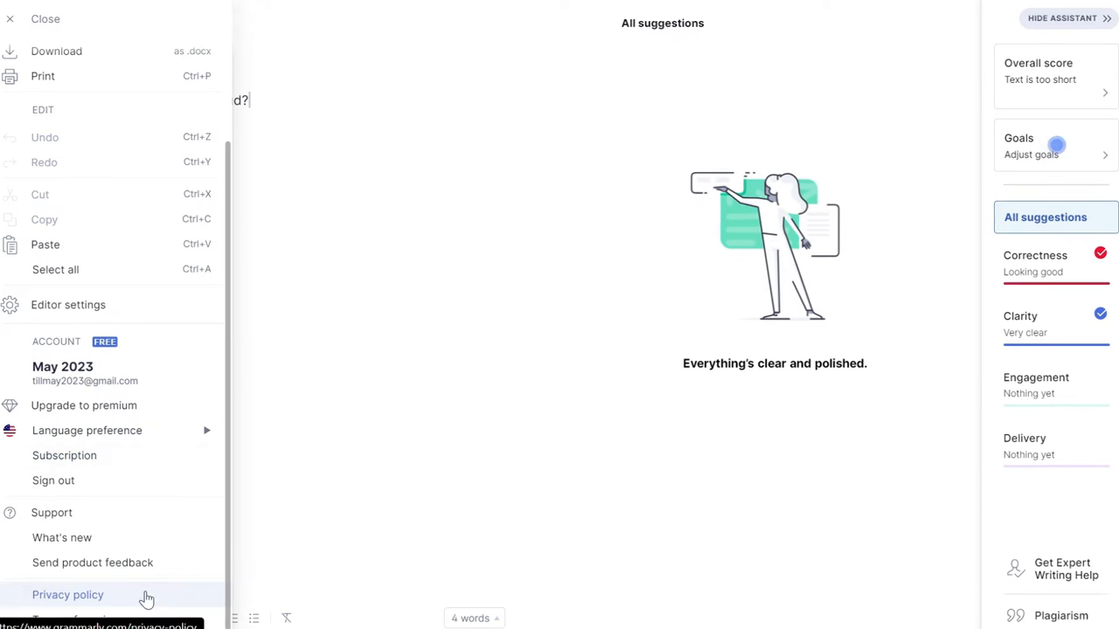
mouse_move(112, 512)
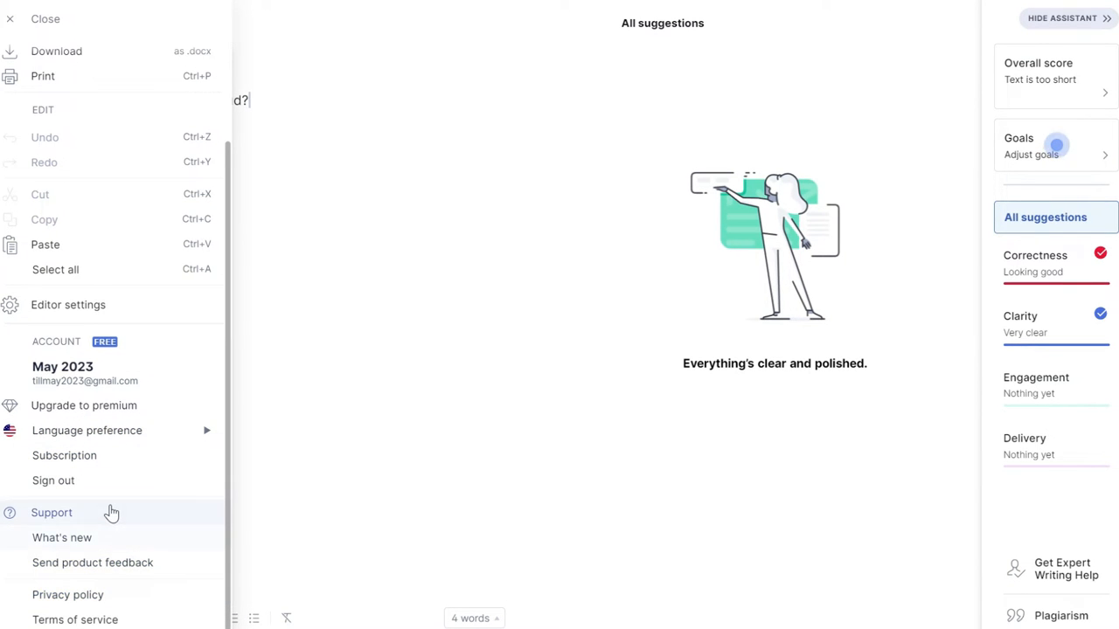
Review the Editor settings toggles for a read-aloud option, then close the dialog
left_click(68, 304)
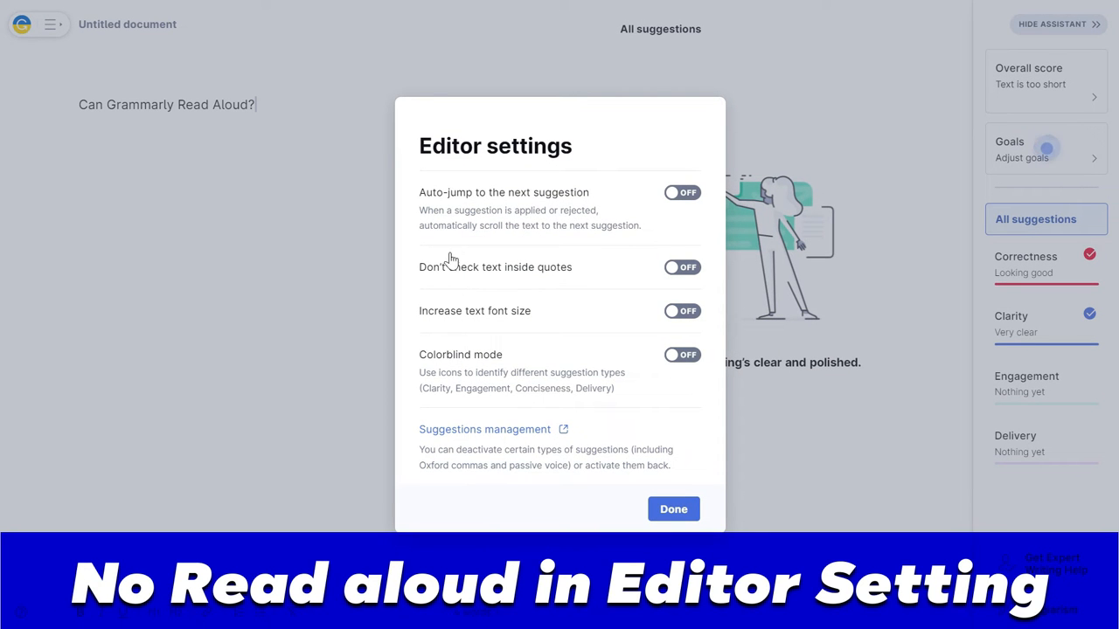
mouse_move(511, 225)
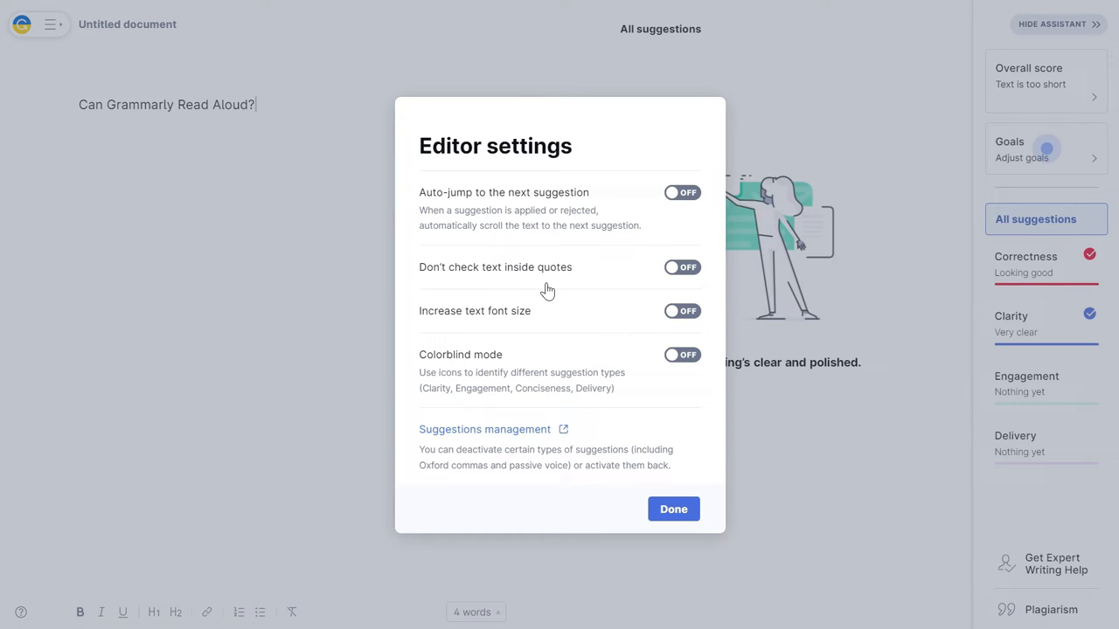
mouse_move(502, 364)
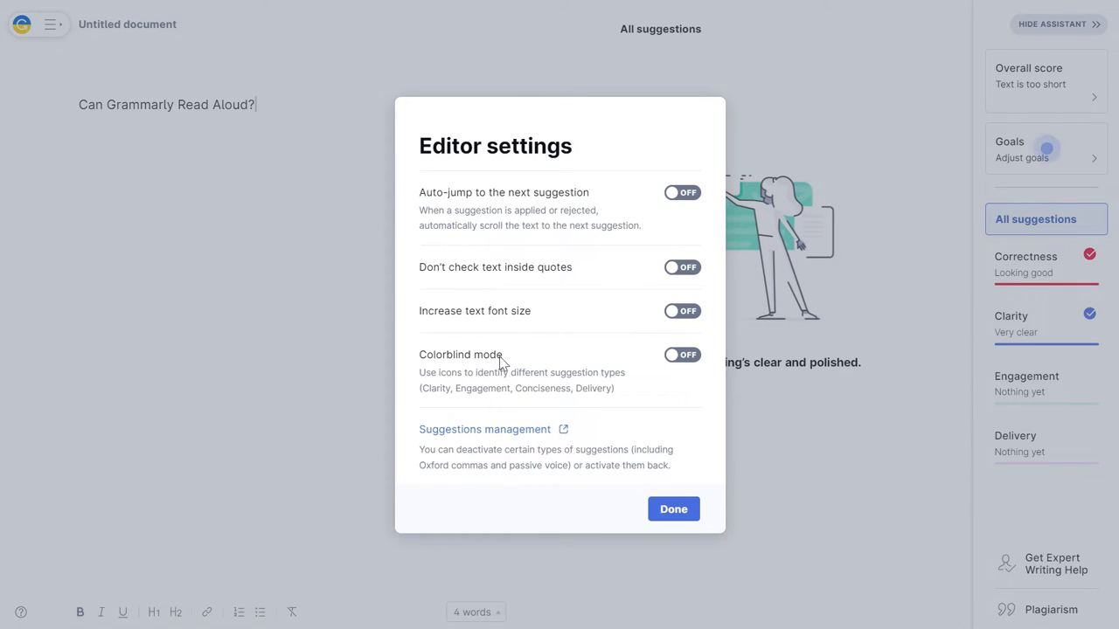
left_click(673, 508)
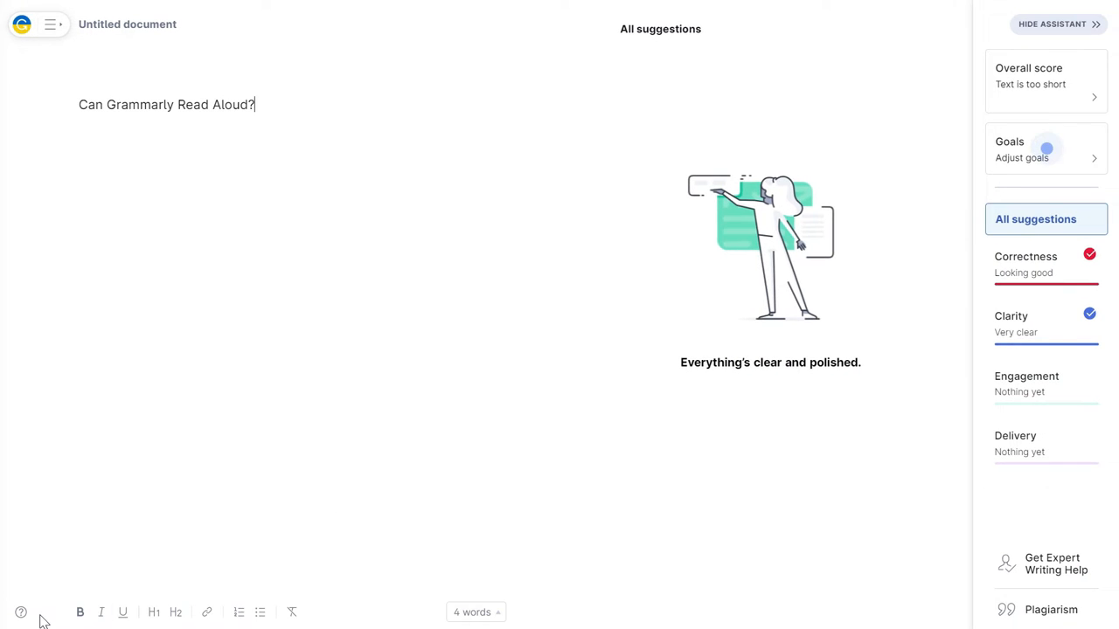
mouse_move(297, 441)
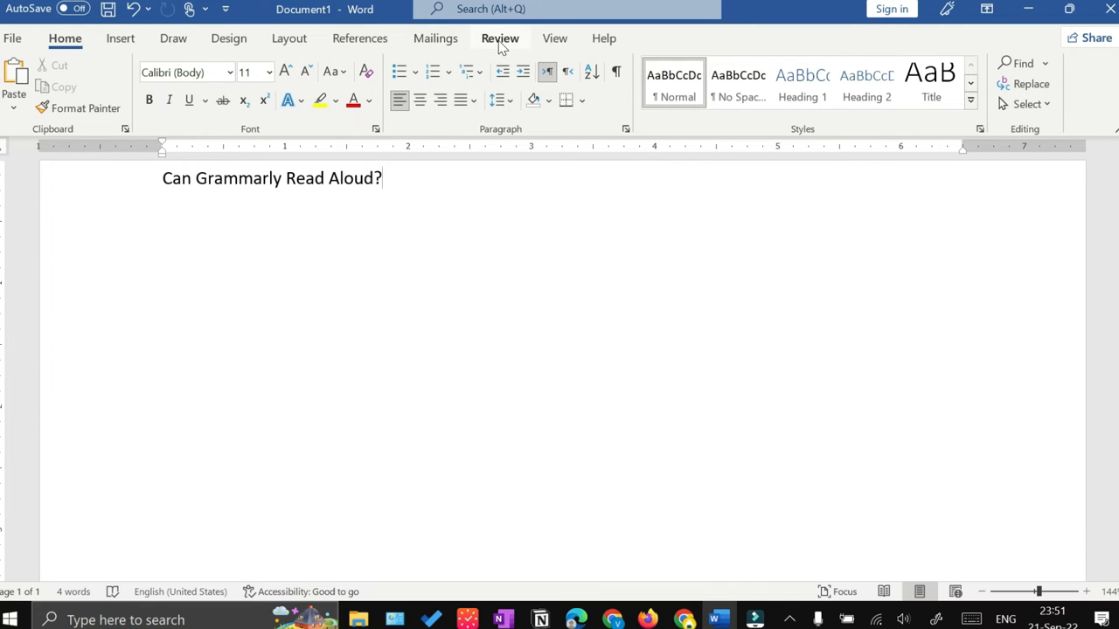
Run Word's Review > Read Aloud, check its speed and voice settings, then close the player
left_click(500, 38)
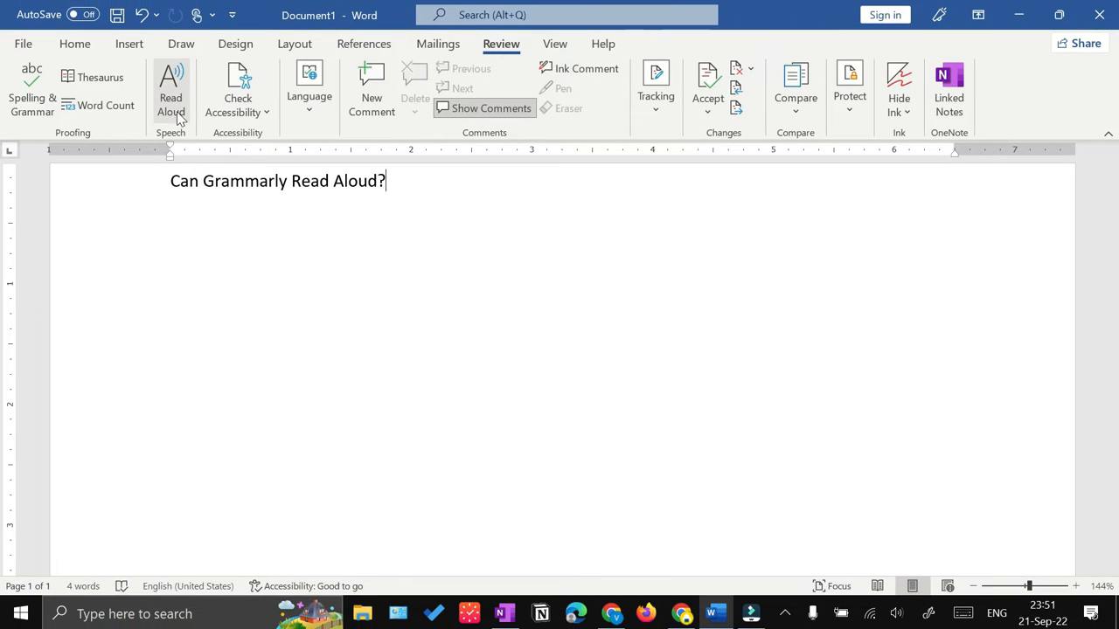
left_click(168, 88)
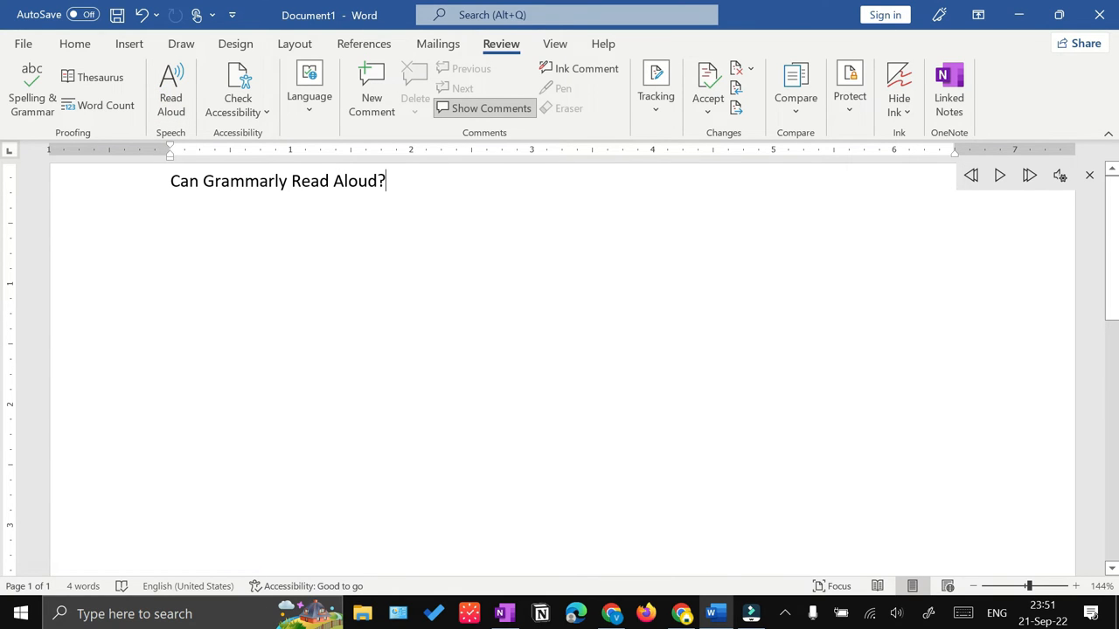
left_click(1059, 176)
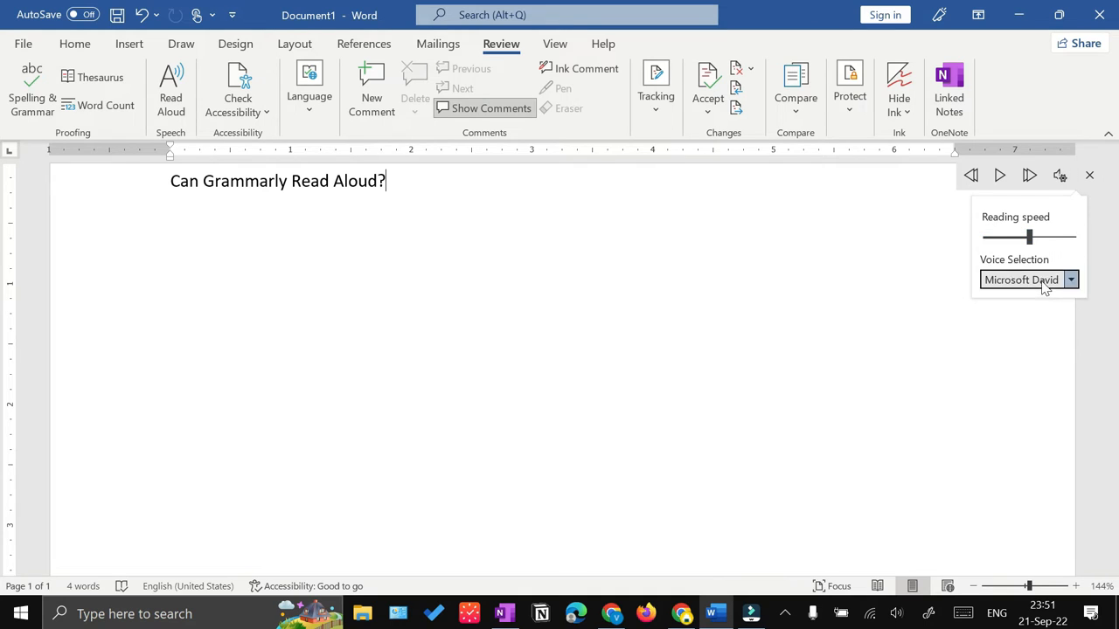
left_click(1070, 278)
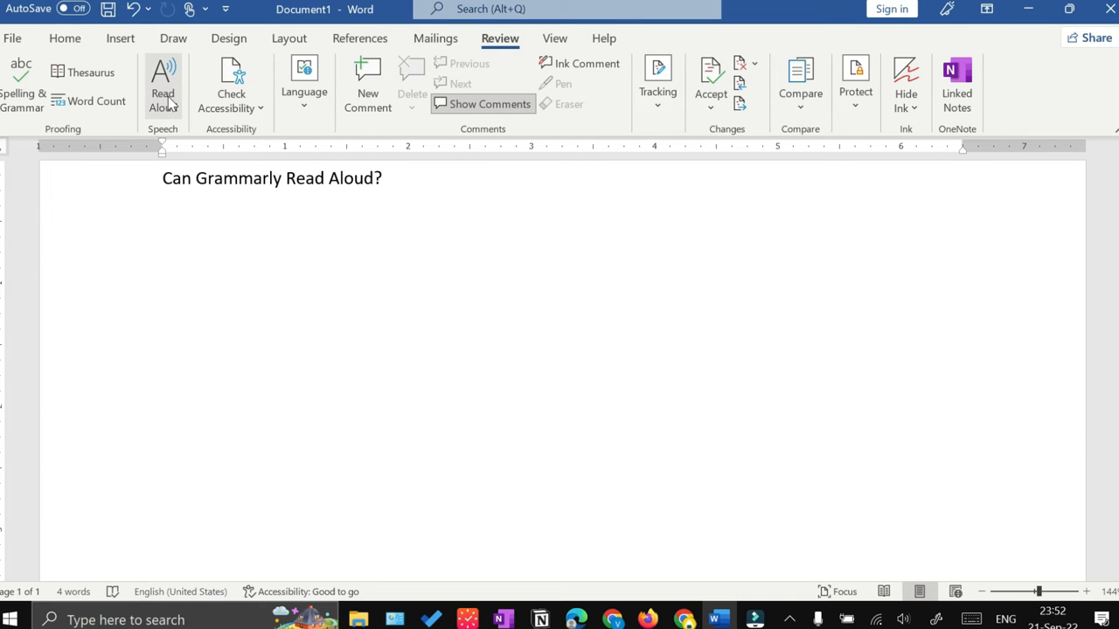
mouse_move(171, 105)
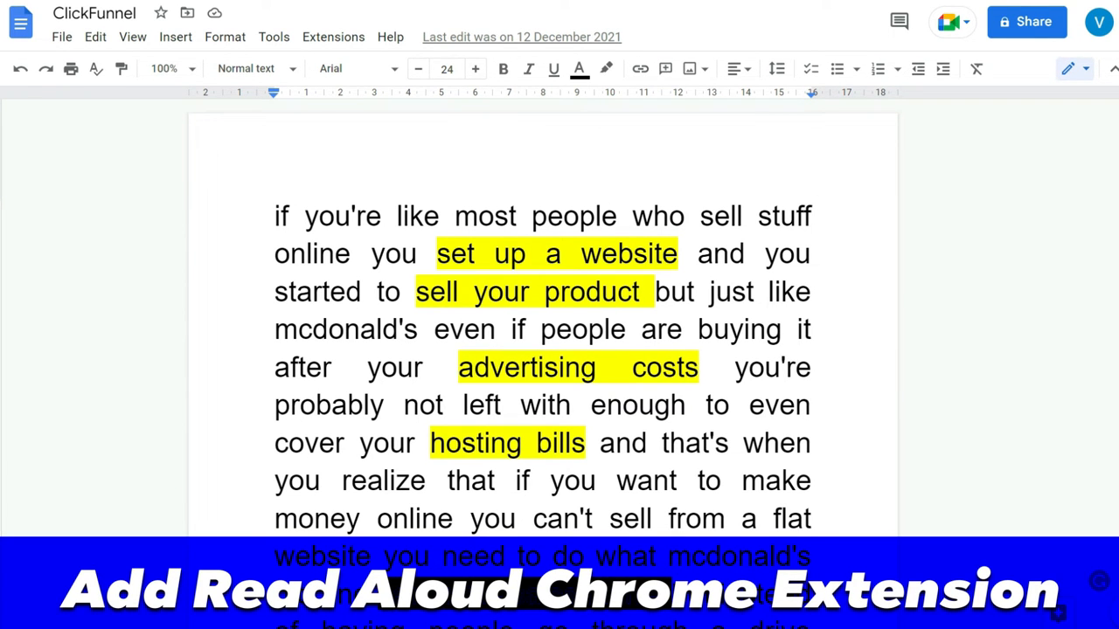
Search the Google Workspace Marketplace for 'read aloud' add-ons
left_click(337, 42)
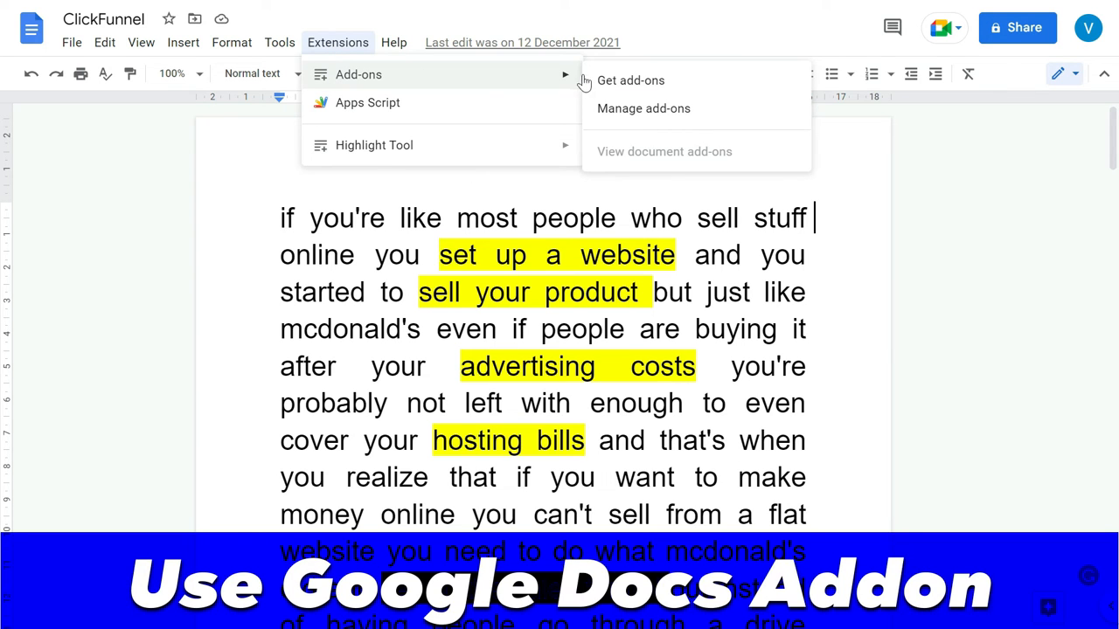
left_click(631, 79)
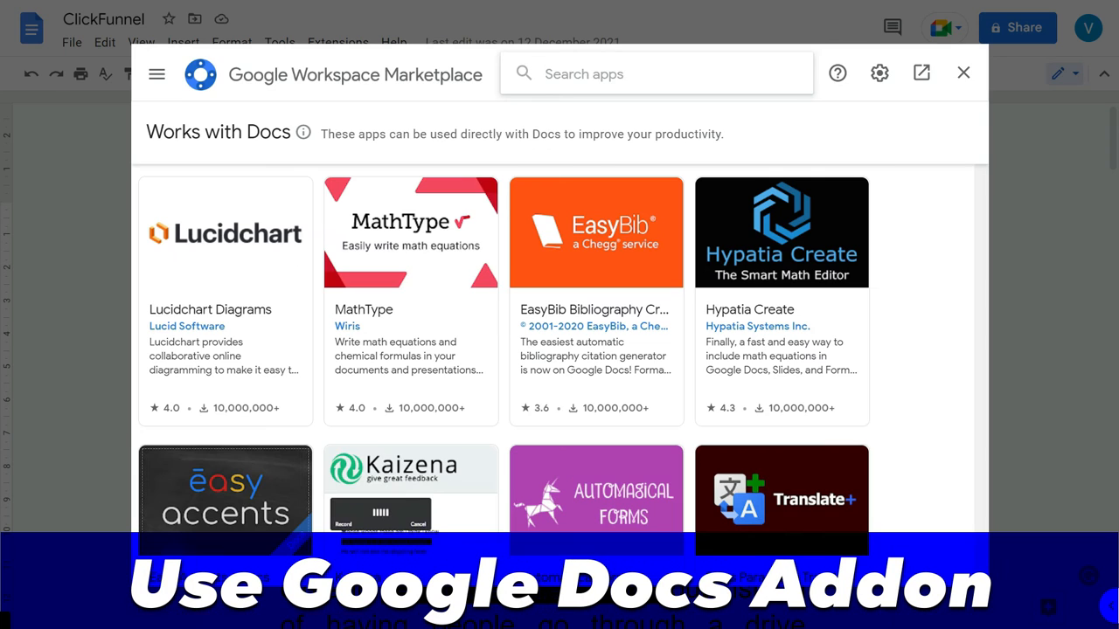
type("read aloud")
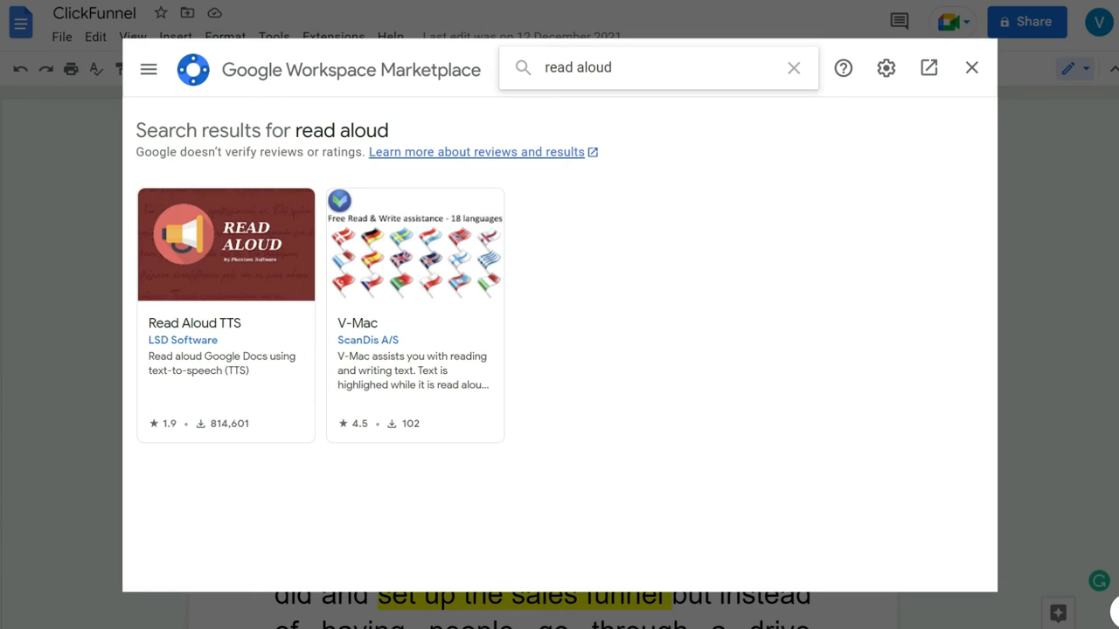
mouse_move(253, 256)
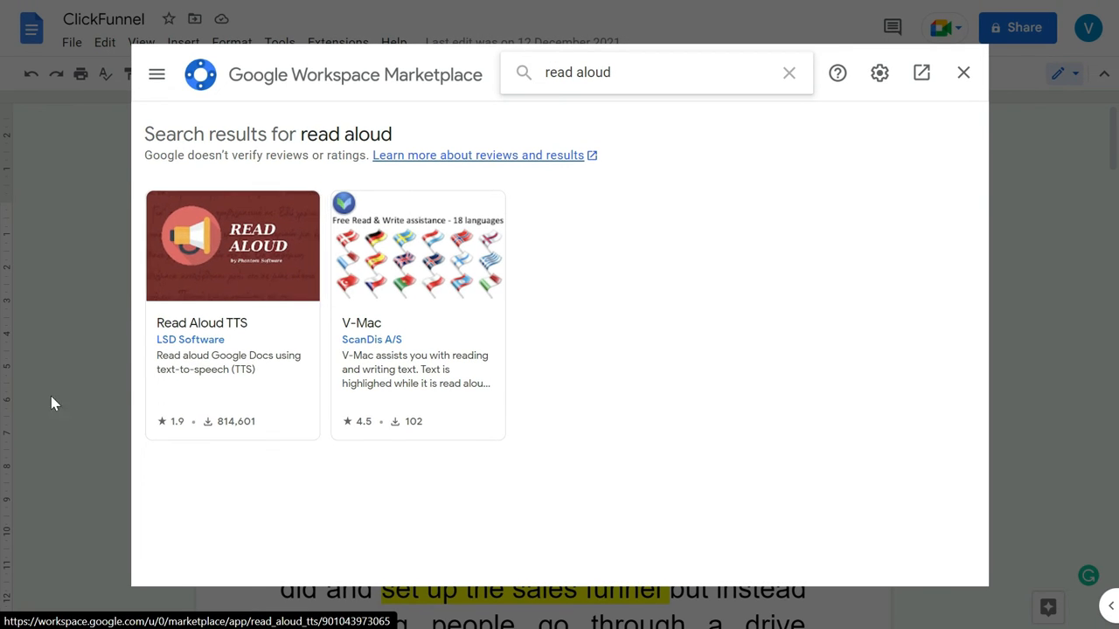
Install the Read Aloud TTS add-on and close the marketplace
left_click(232, 245)
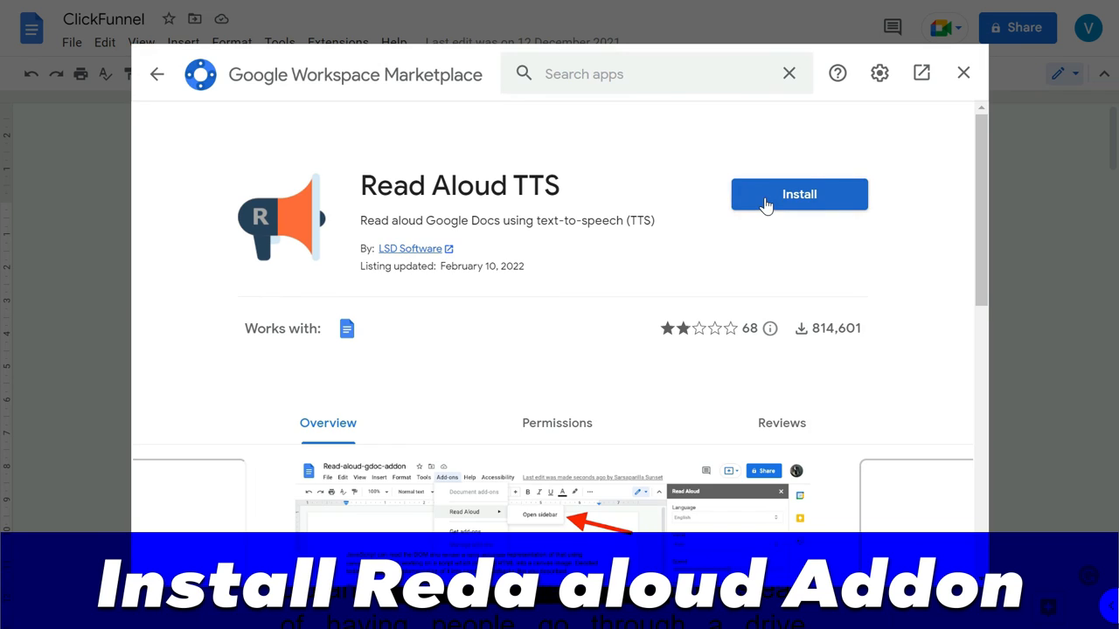
left_click(799, 194)
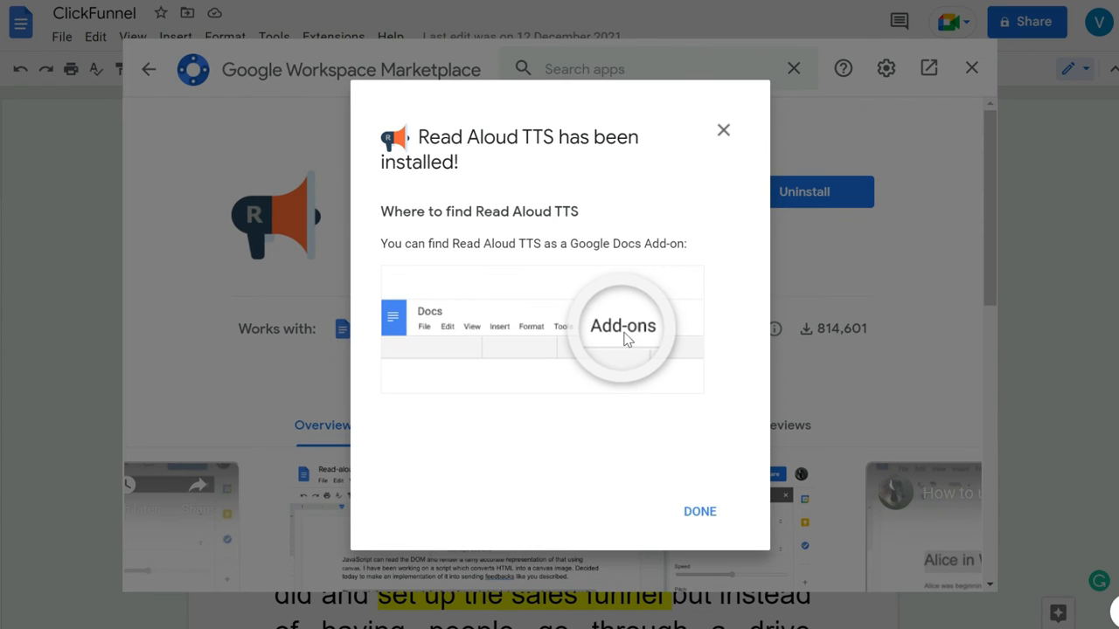
mouse_move(623, 353)
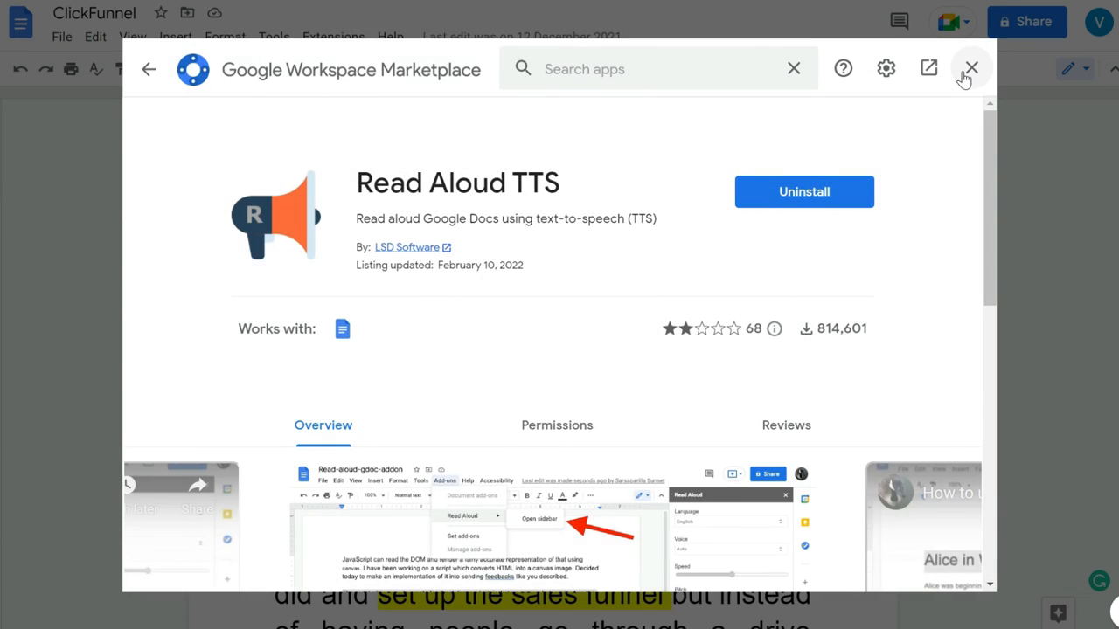
left_click(971, 67)
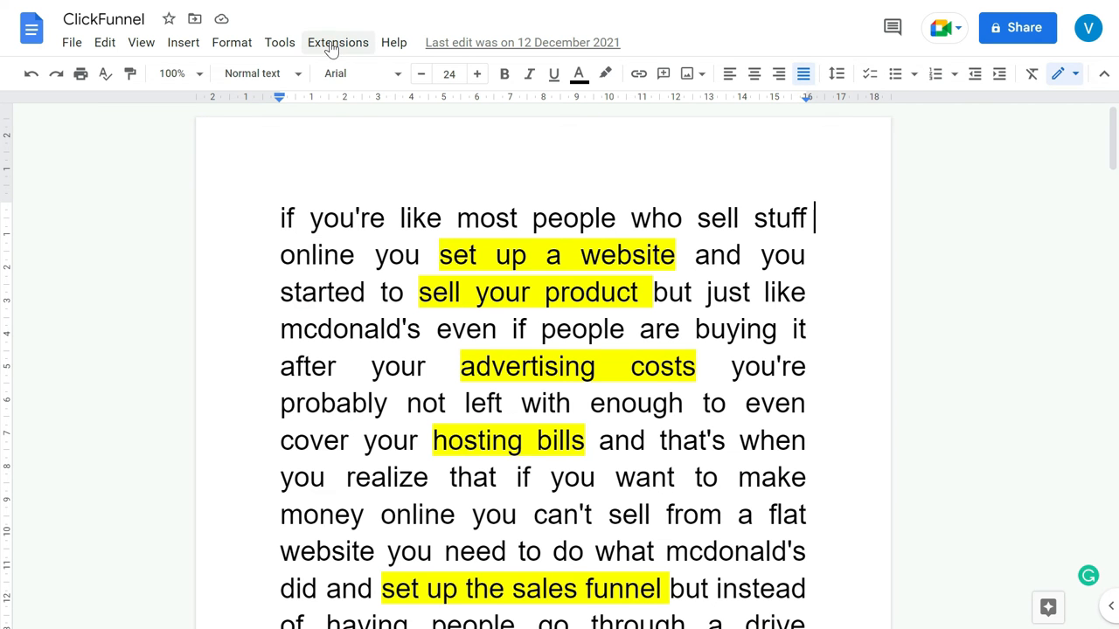
Open the document add-ons list and choose USE on Read Aloud TTS
left_click(337, 42)
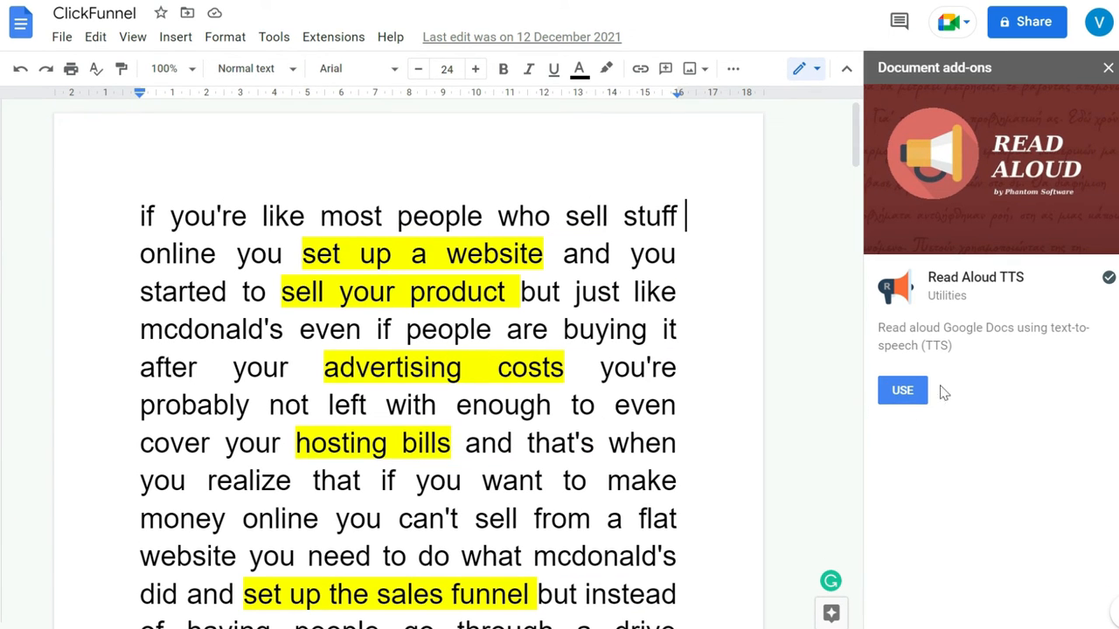
left_click(902, 389)
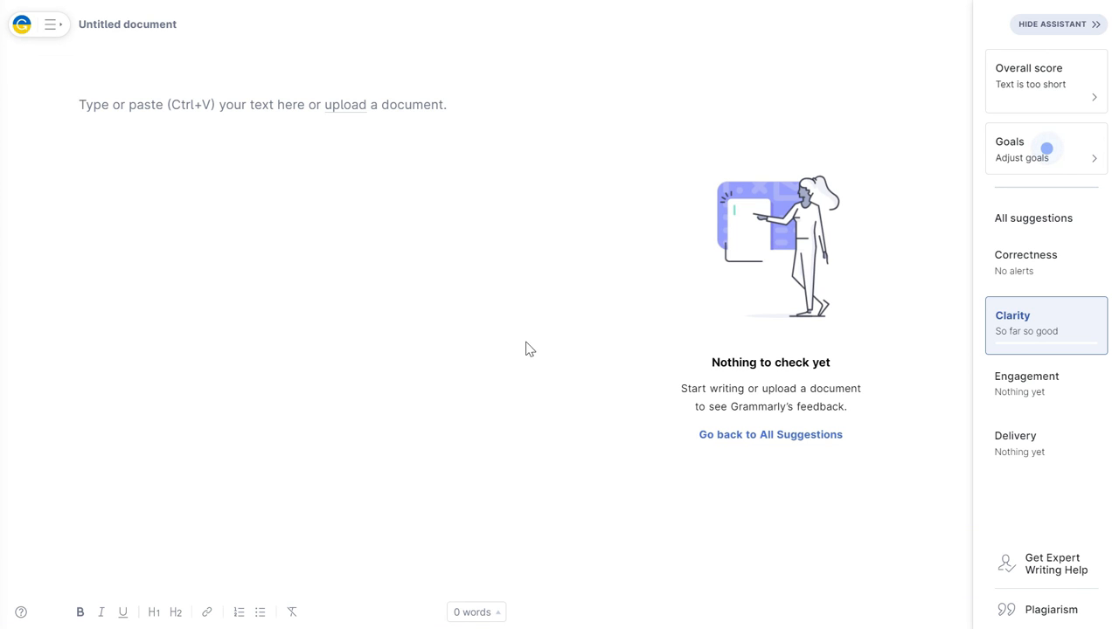
mouse_move(42, 155)
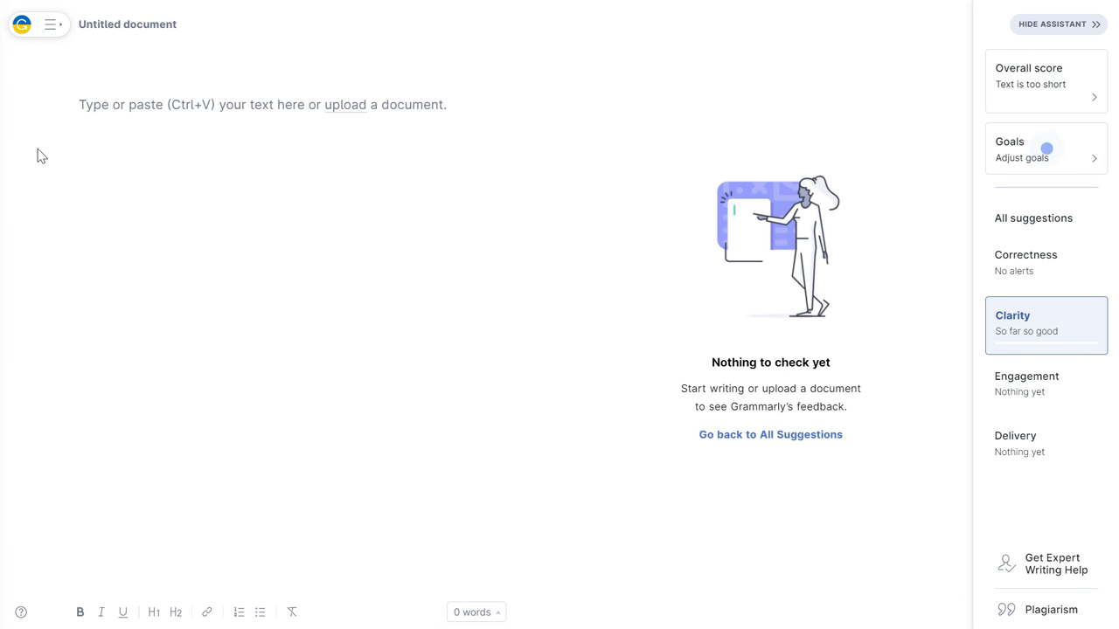